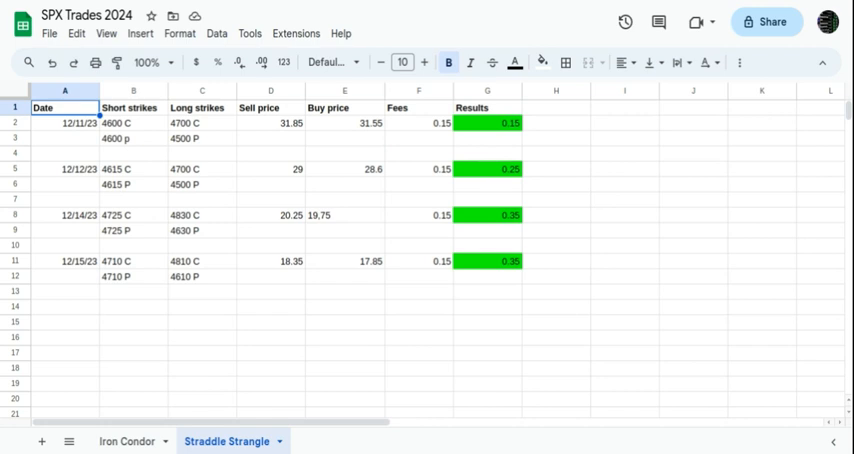
{"action": "mouse_move", "coordinate": [584, 320]}
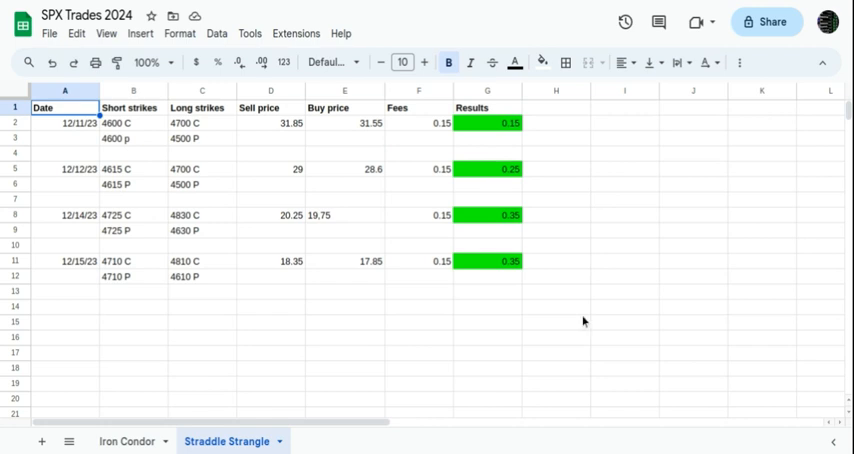
{"action": "mouse_move", "coordinate": [602, 316]}
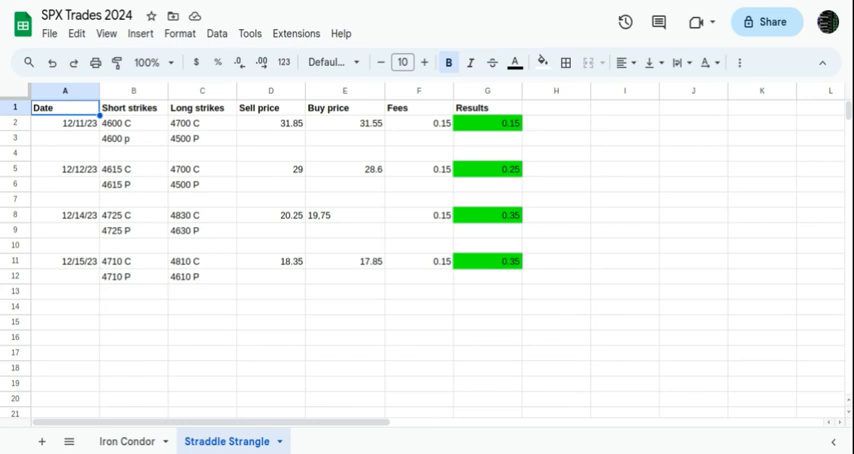
{"action": "mouse_move", "coordinate": [542, 330]}
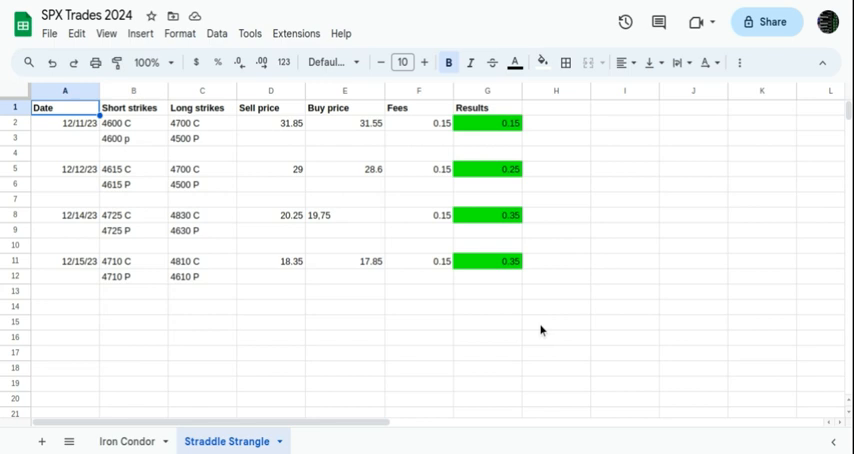
{"action": "mouse_move", "coordinate": [92, 230]}
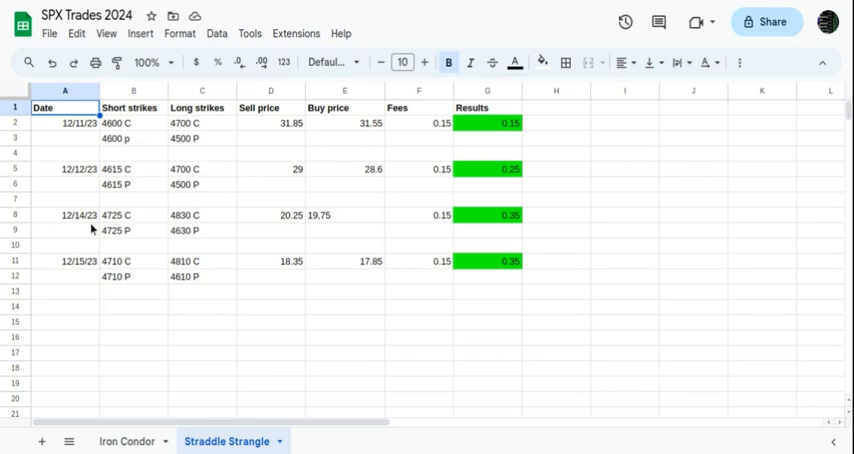
{"action": "mouse_move", "coordinate": [212, 318]}
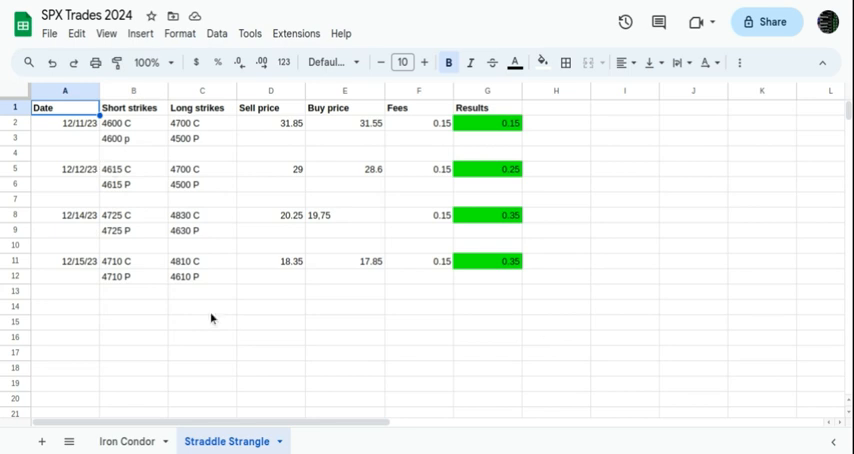
{"action": "mouse_move", "coordinate": [204, 296]}
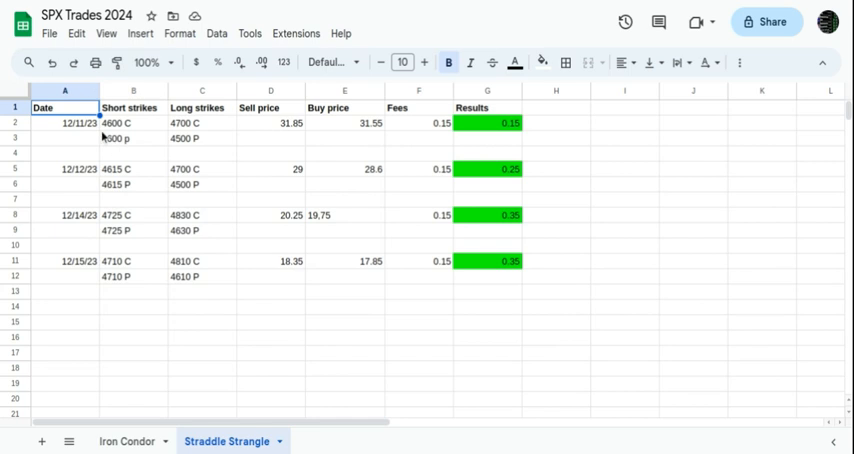
{"action": "mouse_move", "coordinate": [102, 232]}
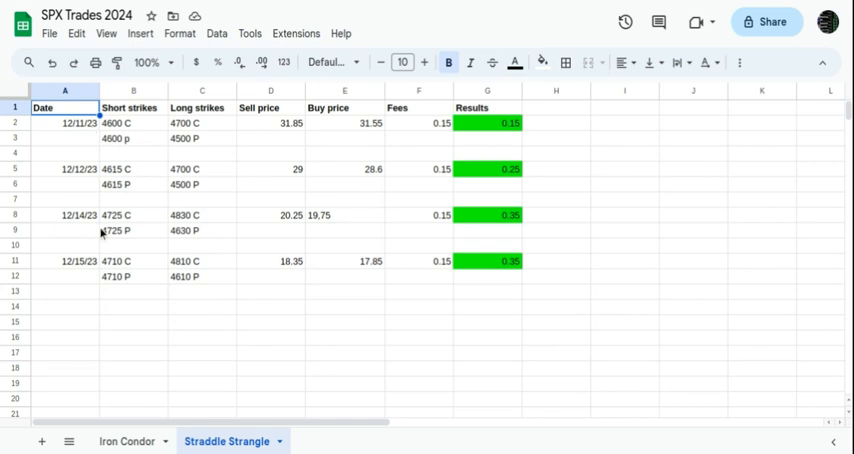
{"action": "mouse_move", "coordinate": [208, 196]}
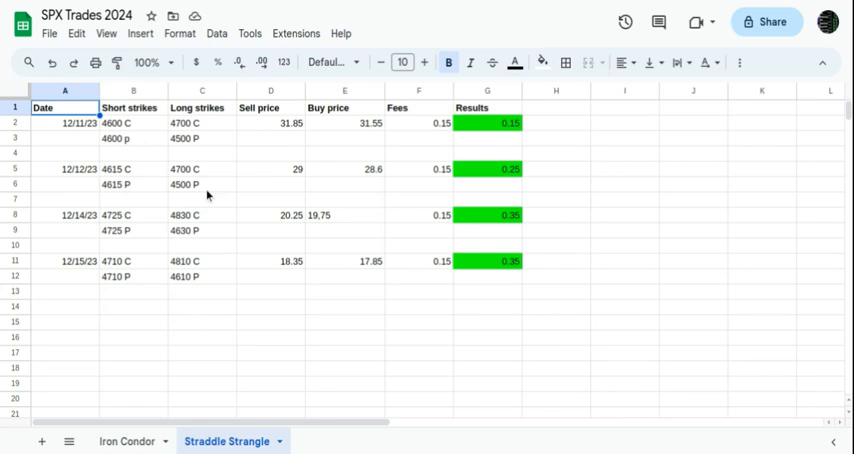
{"action": "mouse_move", "coordinate": [140, 162]}
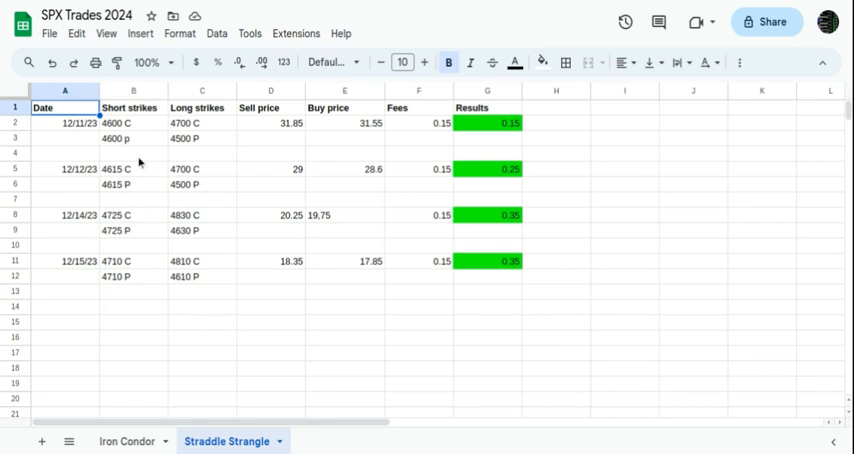
{"action": "mouse_move", "coordinate": [262, 120]}
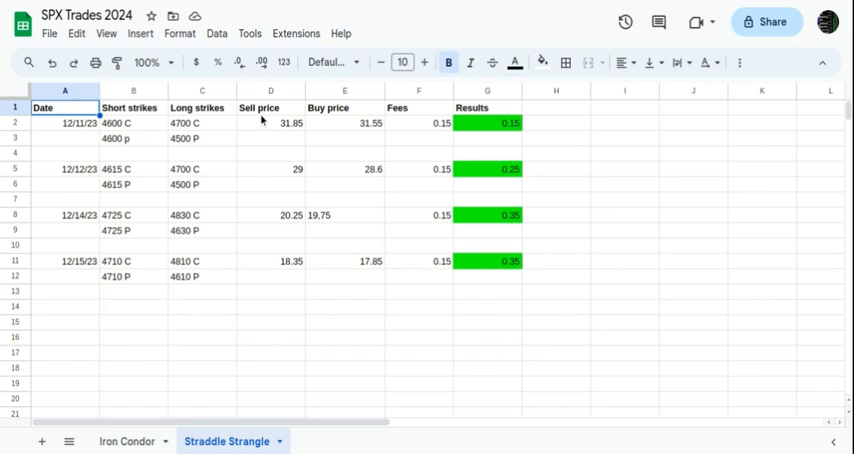
{"action": "mouse_move", "coordinate": [368, 176]}
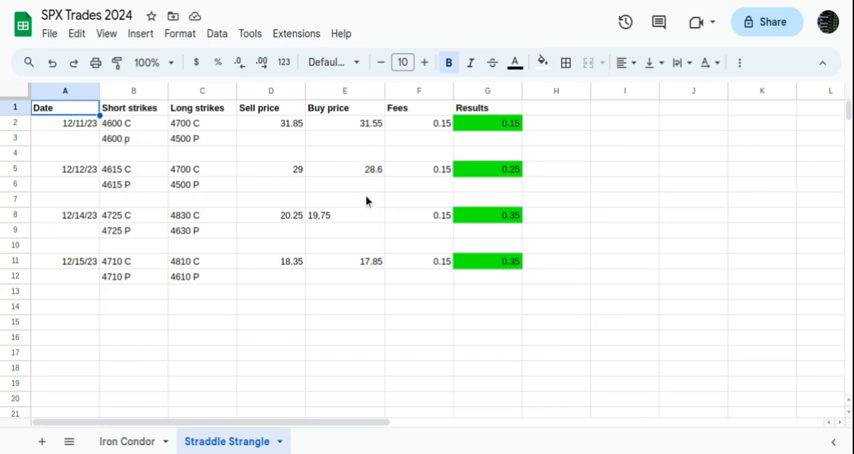
{"action": "mouse_move", "coordinate": [304, 132]}
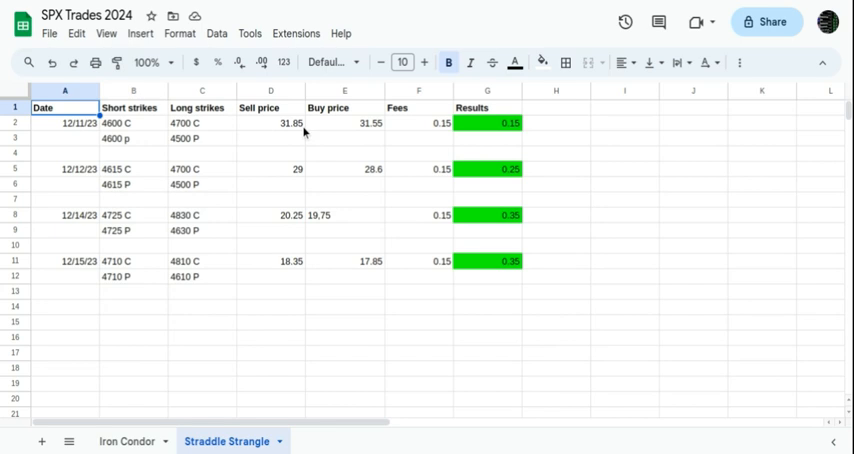
{"action": "mouse_move", "coordinate": [424, 166]}
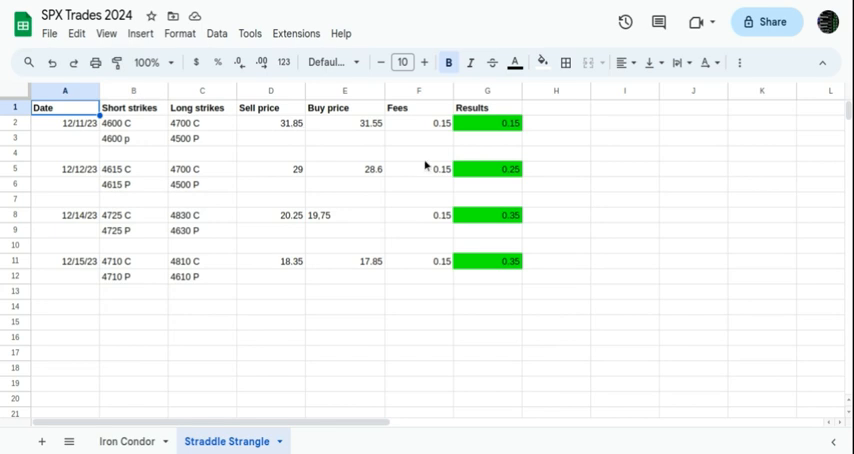
{"action": "mouse_move", "coordinate": [432, 240]}
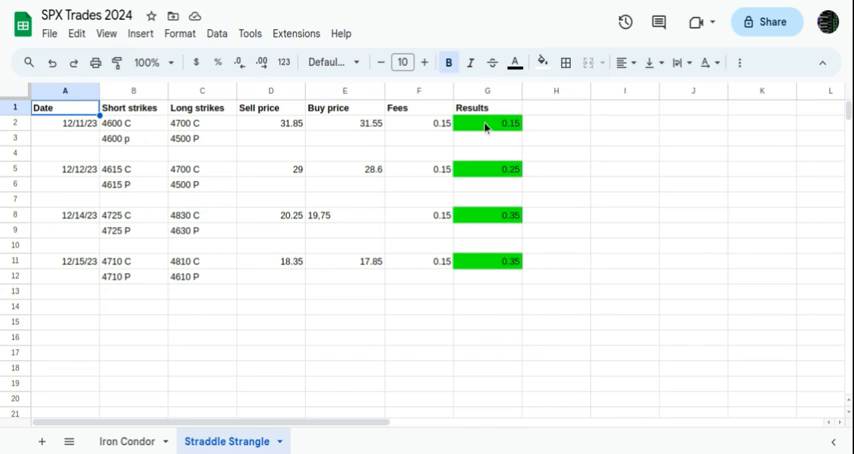
{"action": "mouse_move", "coordinate": [508, 136]}
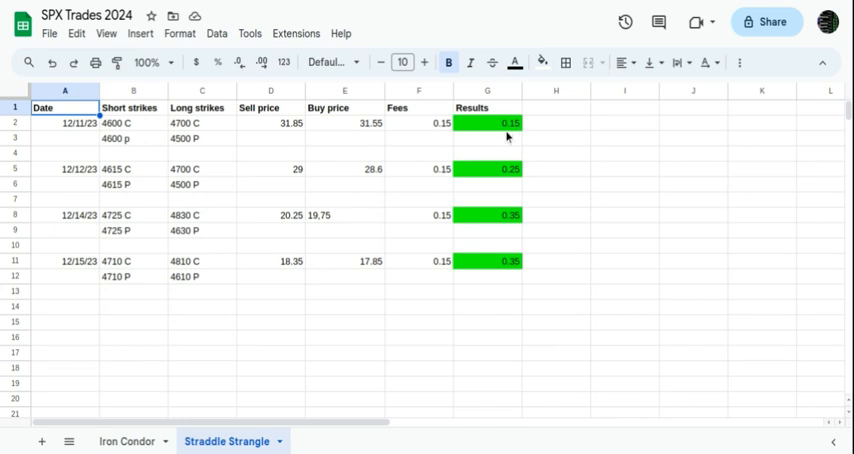
{"action": "mouse_move", "coordinate": [516, 136]}
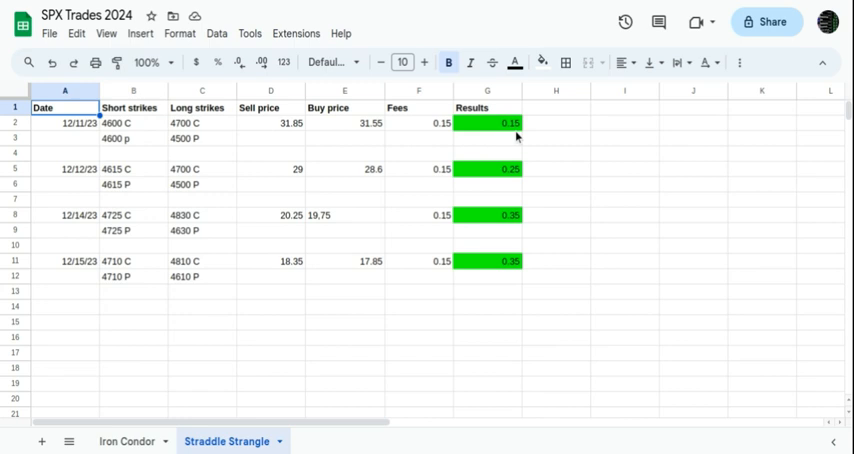
{"action": "mouse_move", "coordinate": [500, 144]}
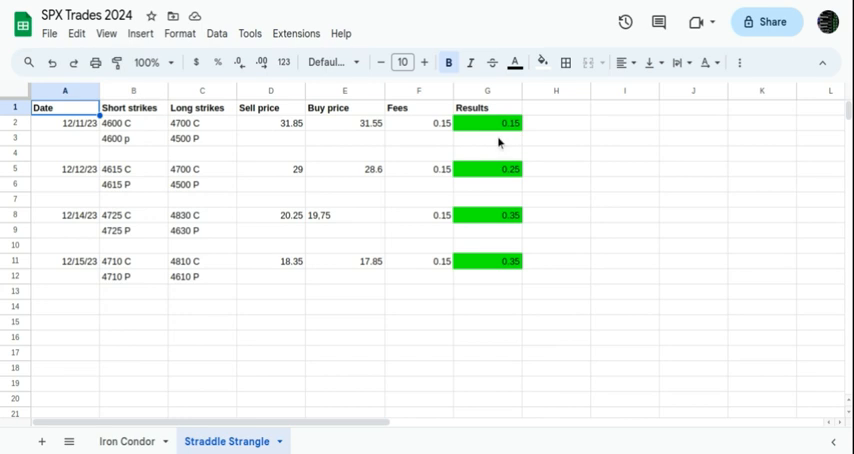
{"action": "mouse_move", "coordinate": [564, 256]}
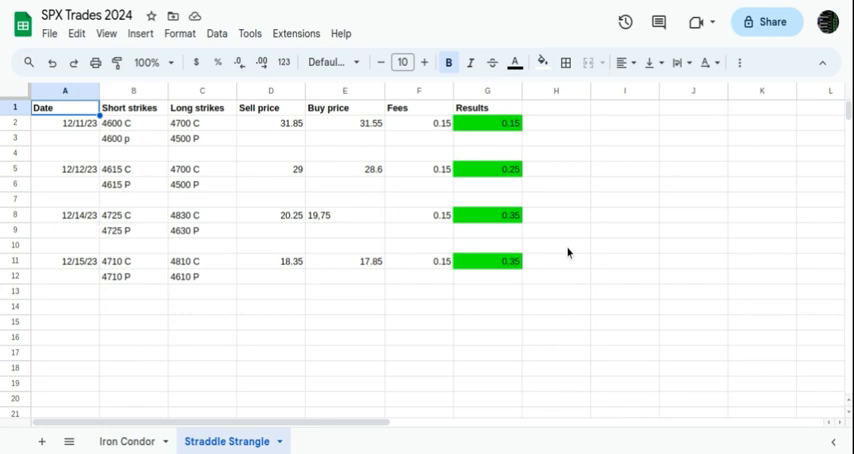
{"action": "mouse_move", "coordinate": [562, 174]}
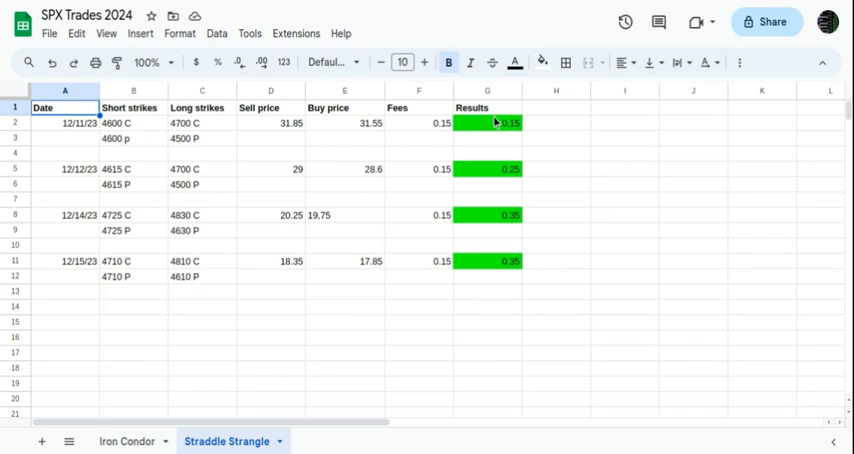
{"action": "mouse_move", "coordinate": [504, 124]}
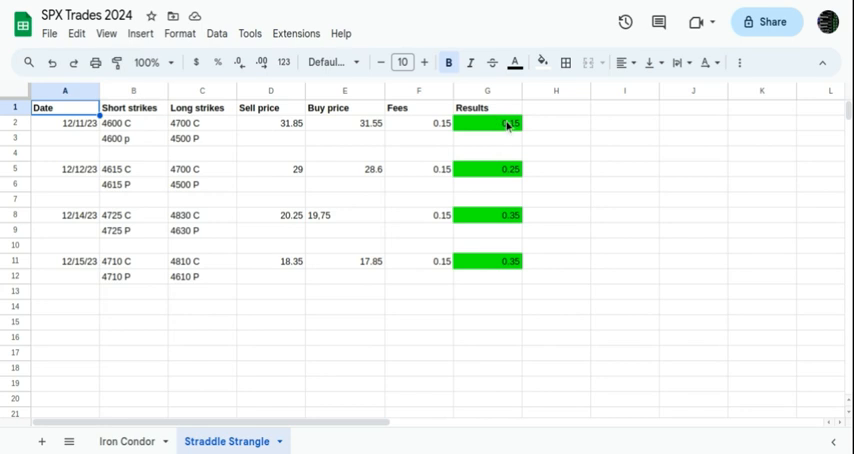
{"action": "mouse_move", "coordinate": [492, 130]}
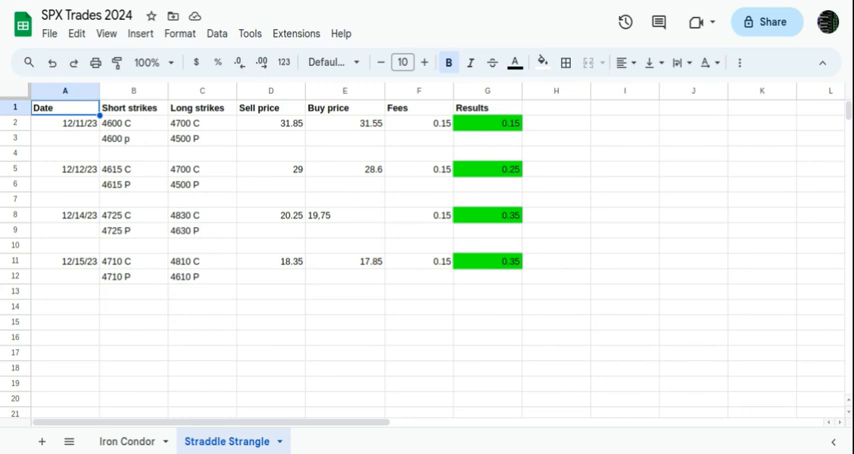
{"action": "mouse_move", "coordinate": [272, 168]}
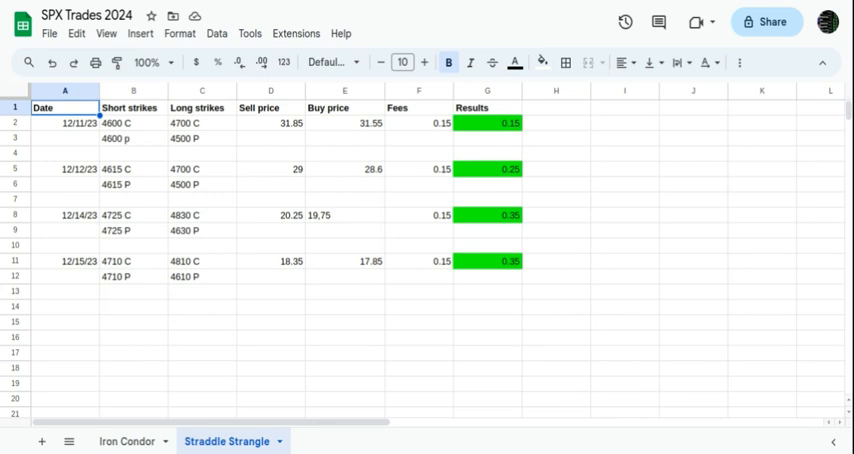
{"action": "mouse_move", "coordinate": [336, 160]}
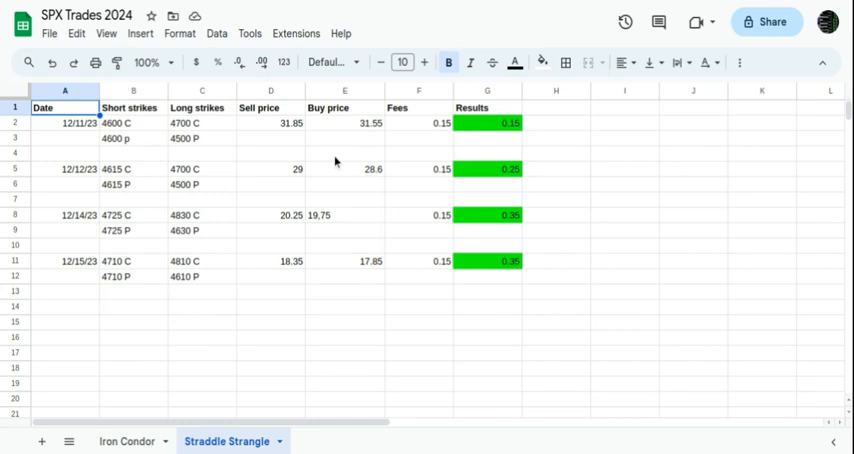
{"action": "mouse_move", "coordinate": [478, 138]}
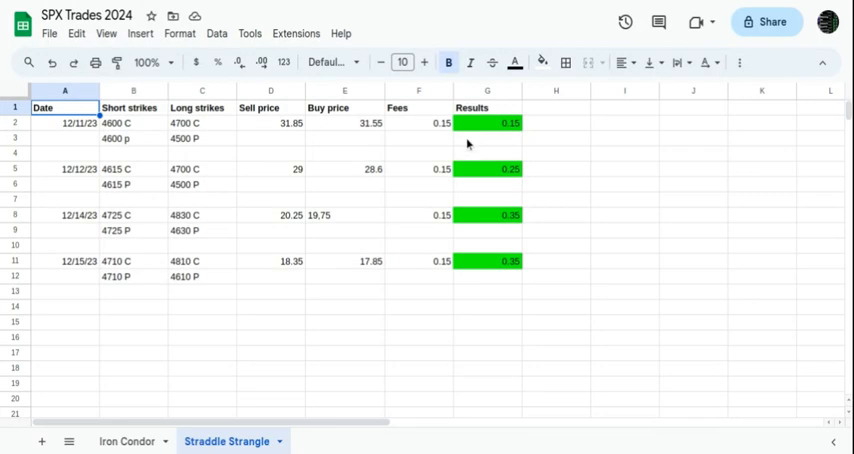
{"action": "mouse_move", "coordinate": [384, 136]}
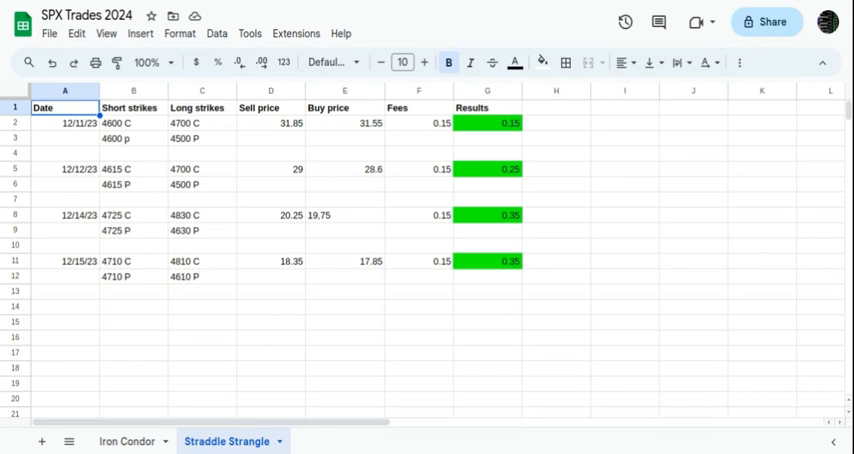
{"action": "mouse_move", "coordinate": [428, 210]}
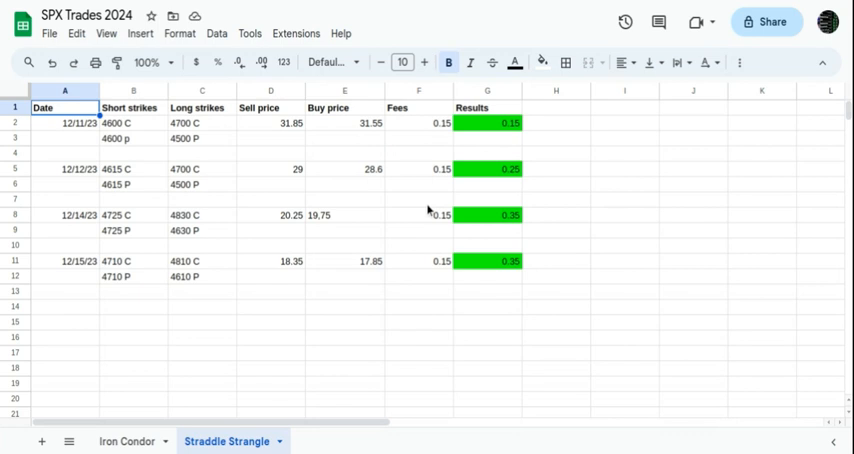
{"action": "mouse_move", "coordinate": [466, 192]}
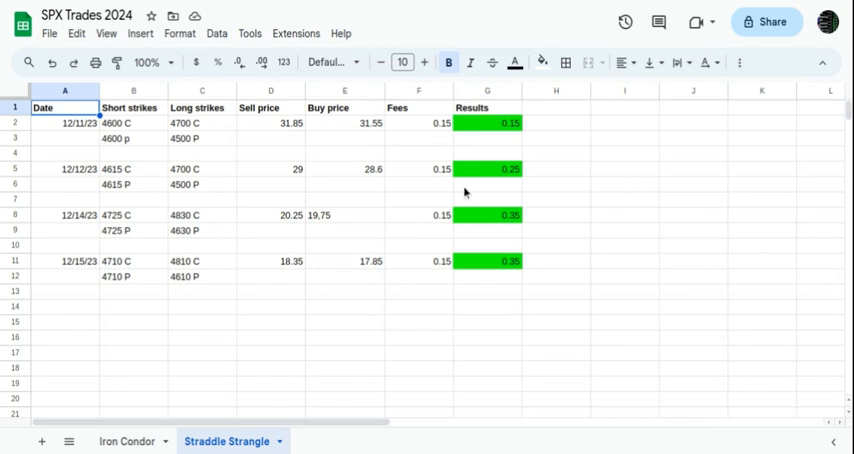